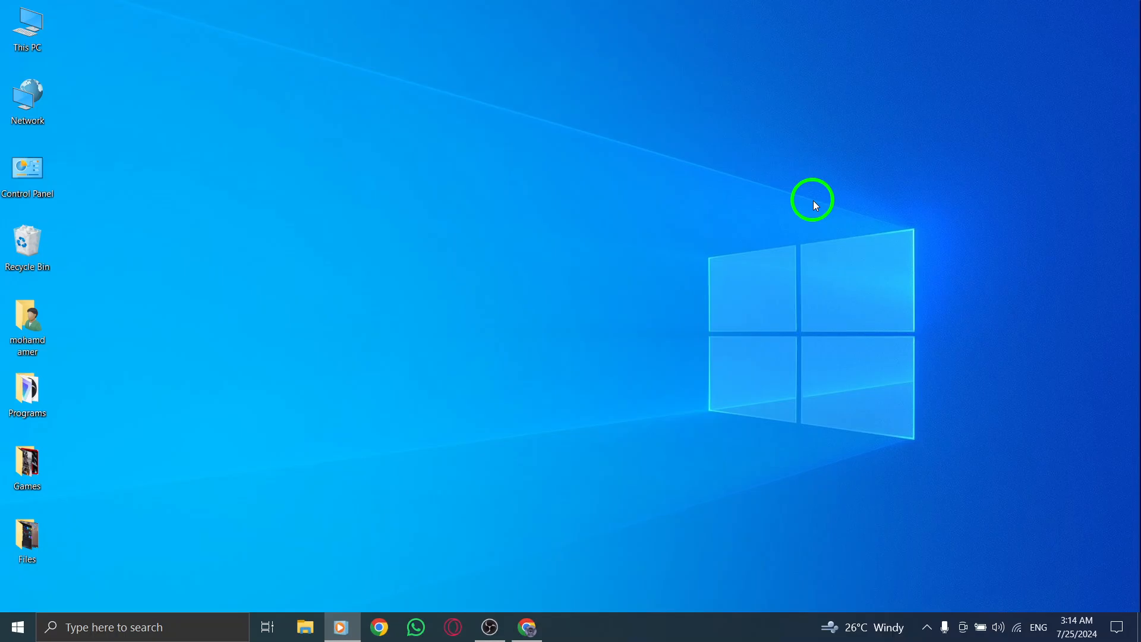
{"action": "mouse_move", "coordinate": [744, 237]}
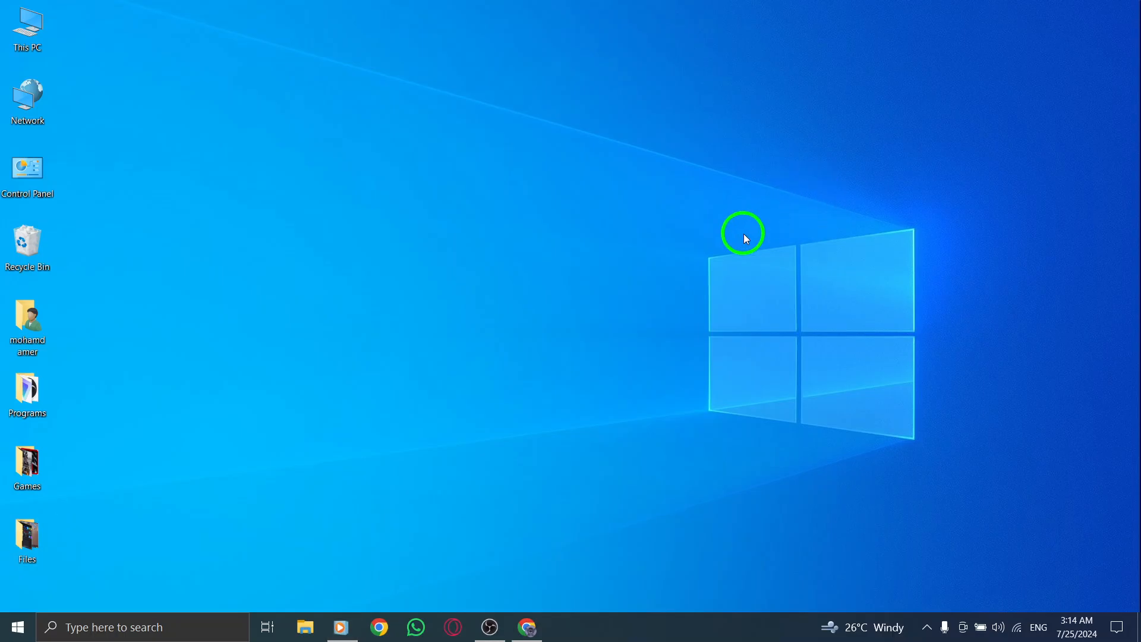
Launch the web browser and land on the Instagram home feed
{"action": "left_click", "coordinate": [525, 626]}
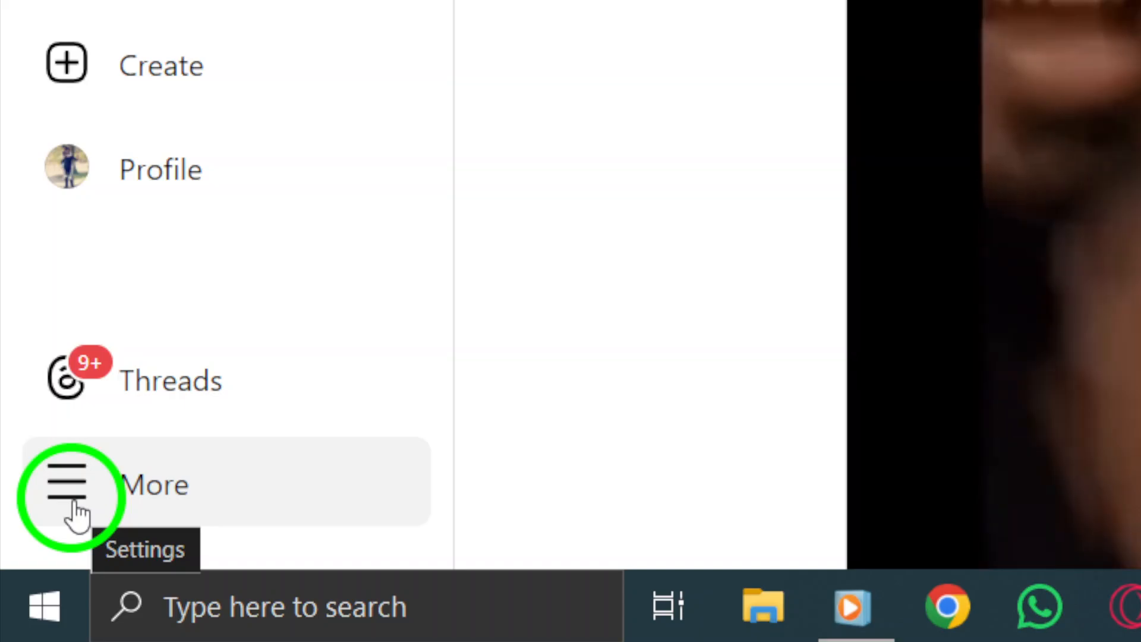
Reach the Instagram Settings page via the More menu
{"action": "left_click", "coordinate": [62, 487]}
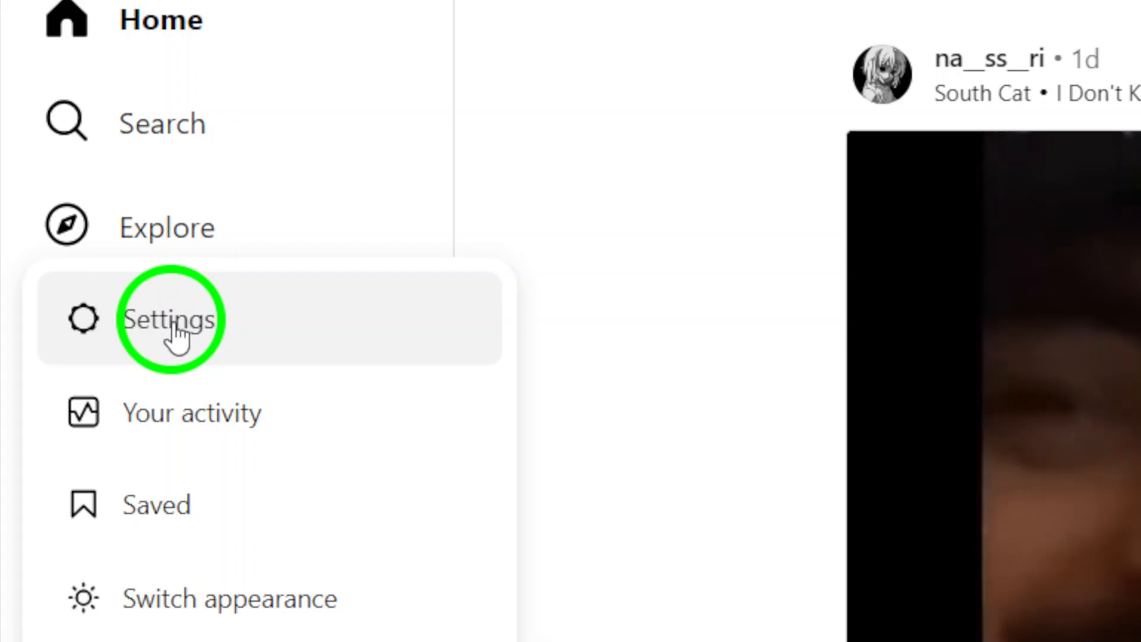
{"action": "left_click", "coordinate": [169, 319]}
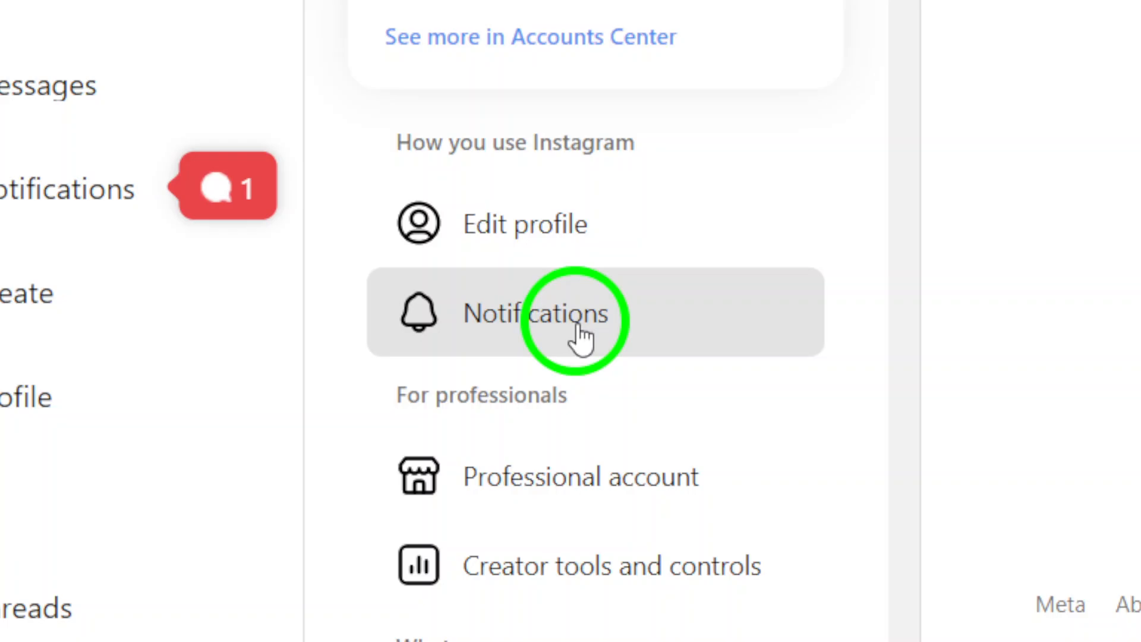
Show the Push Notifications page scrolled down to the Notes section
{"action": "left_click", "coordinate": [575, 319]}
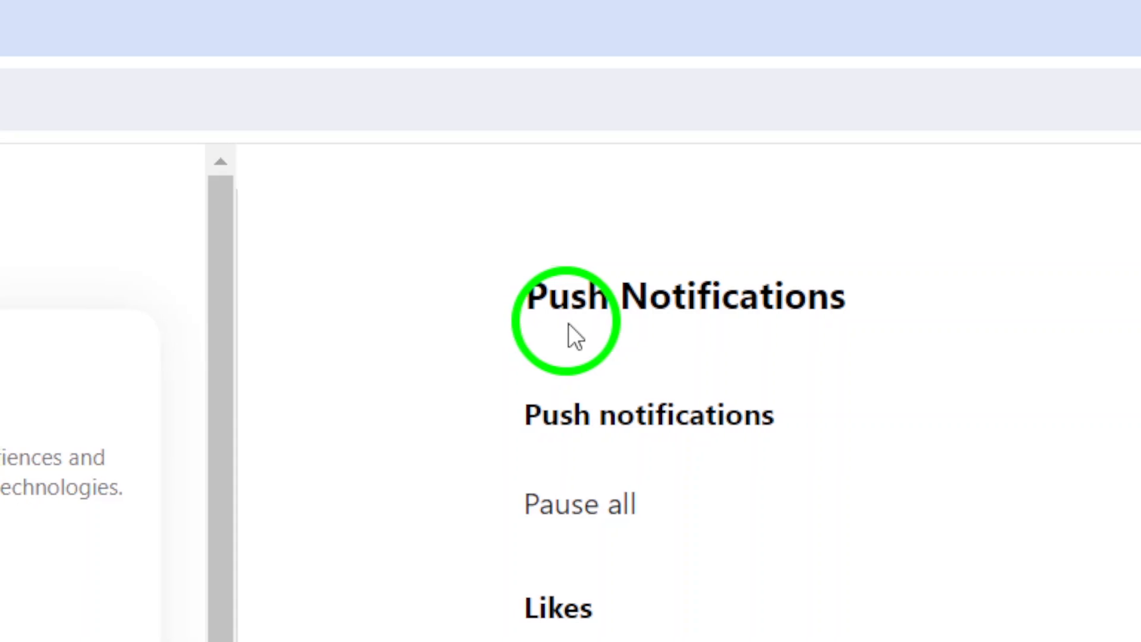
{"action": "scroll", "scroll_direction": "down", "scroll_amount": 3}
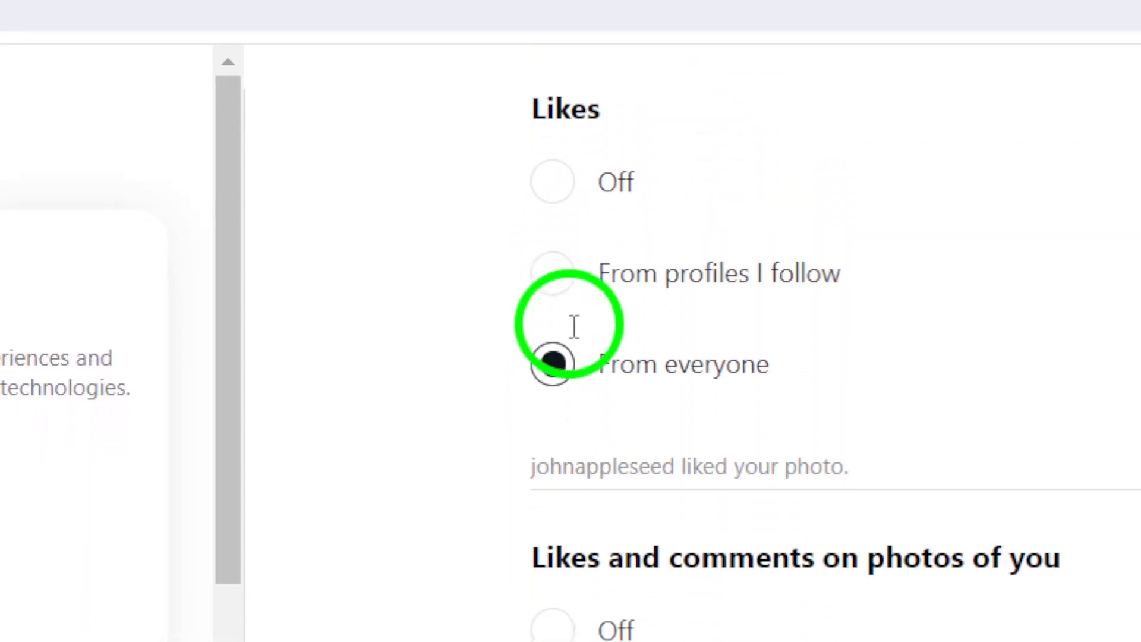
{"action": "scroll", "scroll_direction": "down", "scroll_amount": 3}
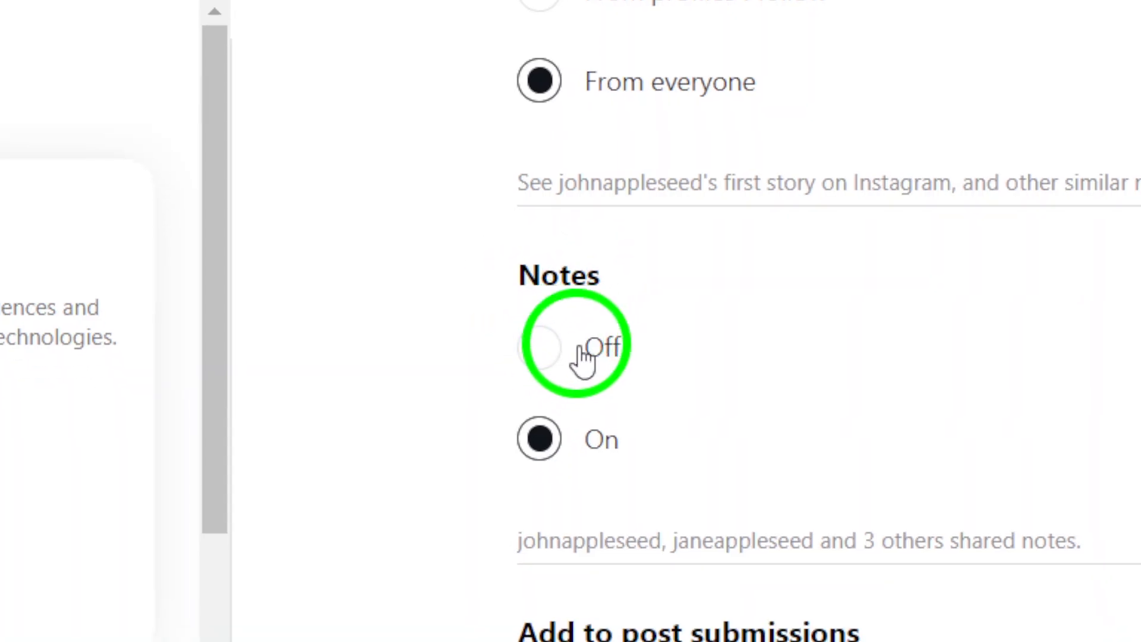
Set Notes push notifications to Off and close the browser to the desktop
{"action": "left_click", "coordinate": [540, 348]}
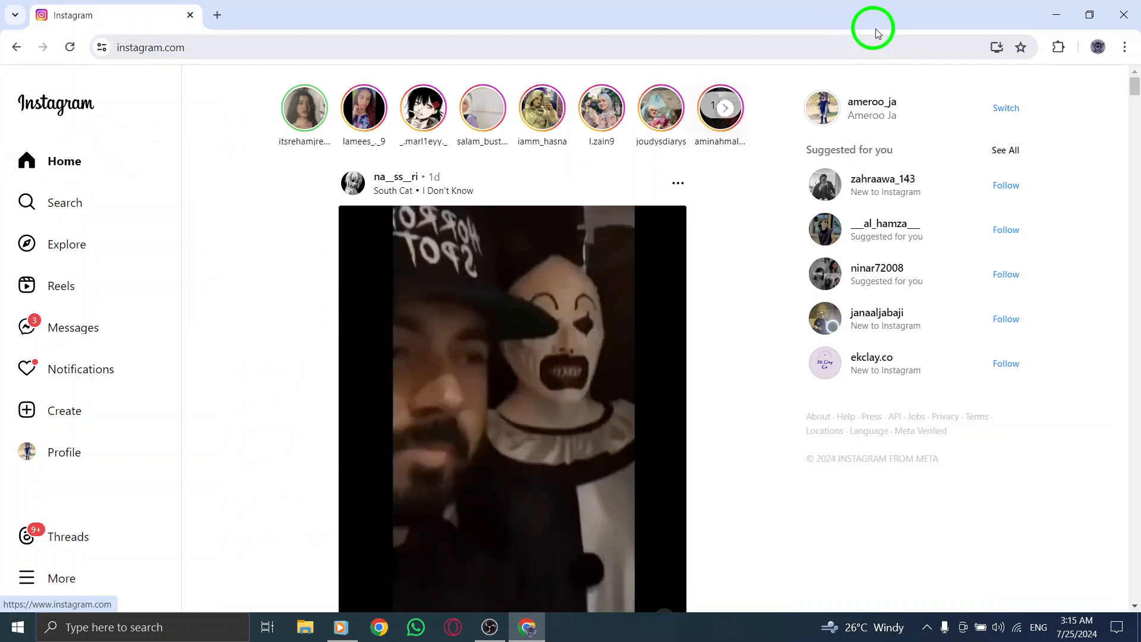
{"action": "left_click", "coordinate": [1056, 14]}
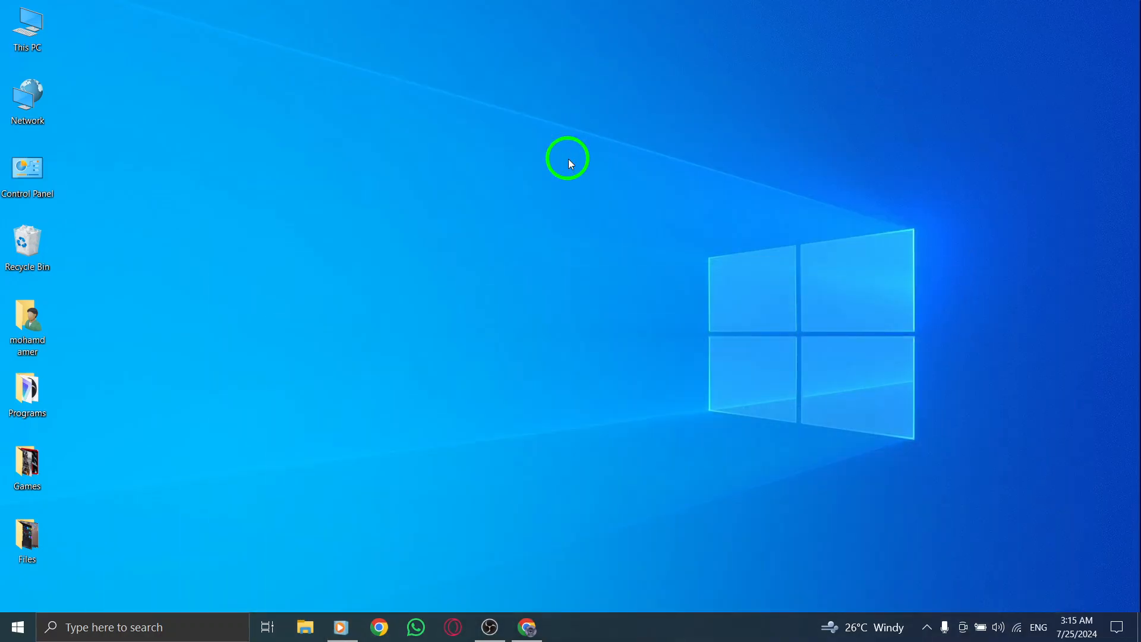